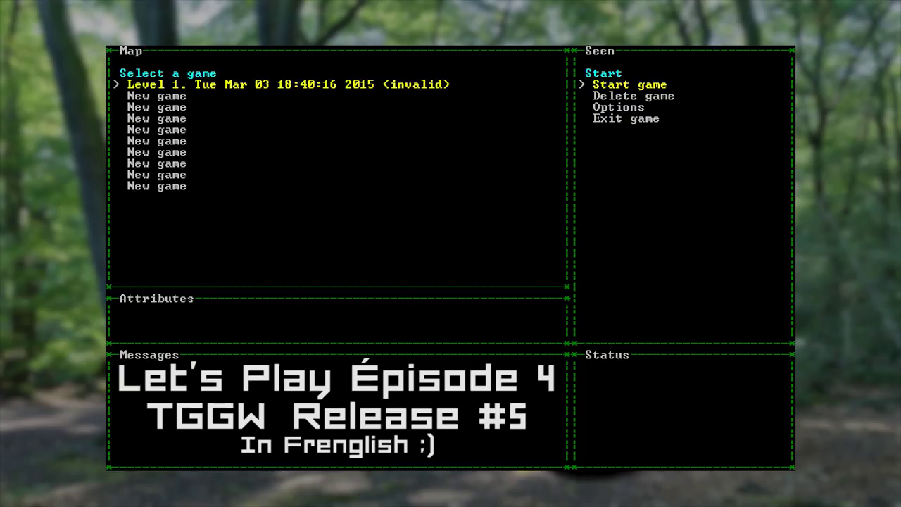
Start a new game and arrive on Level 1 beside leather boots and a slimy wand.
key(Down)
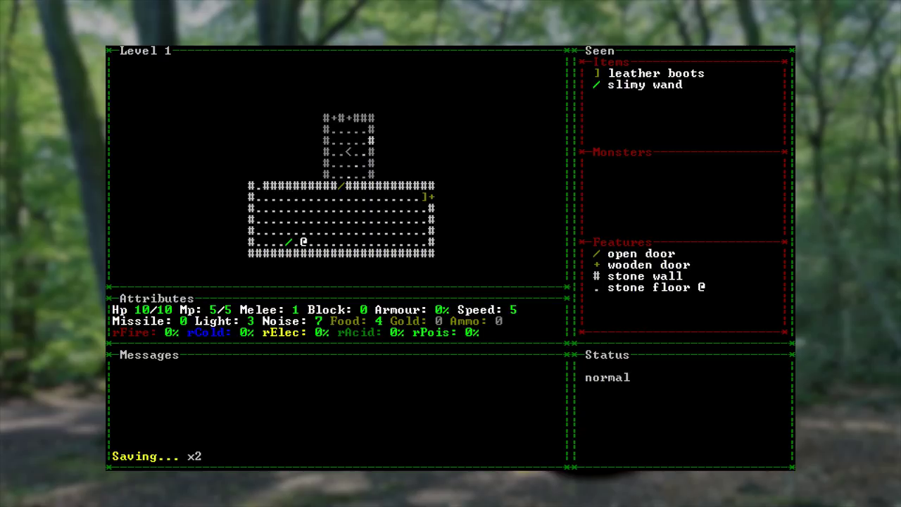
Pick up the slimy wand and leather boots, wear the boots, then find and wear the rusty plate mail.
key(up)
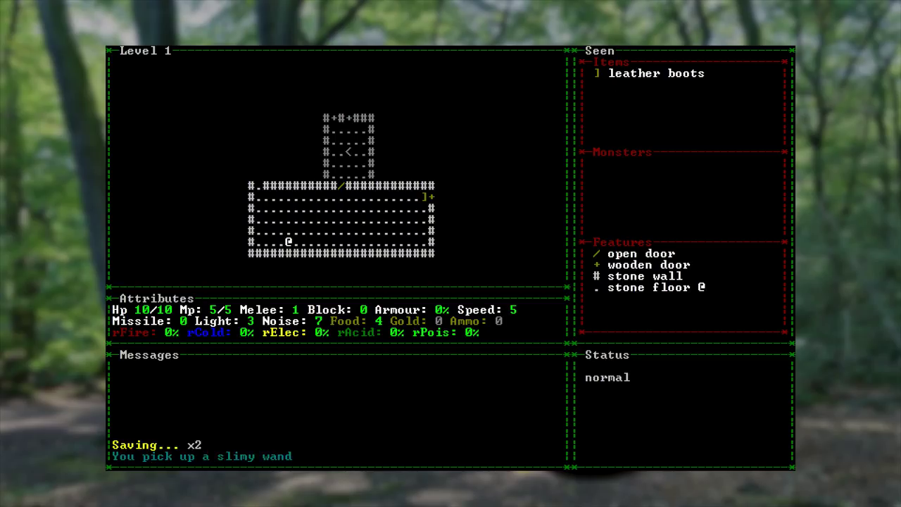
key(Up)
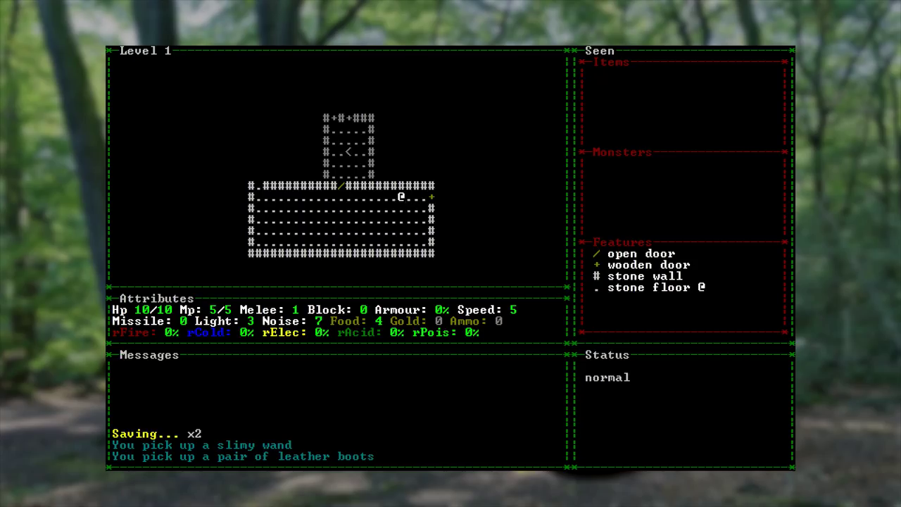
key(i)
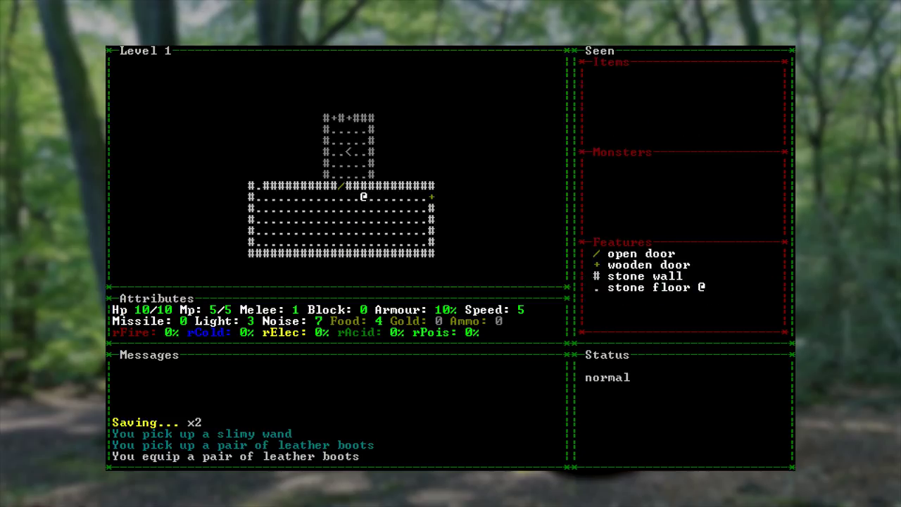
key(up)
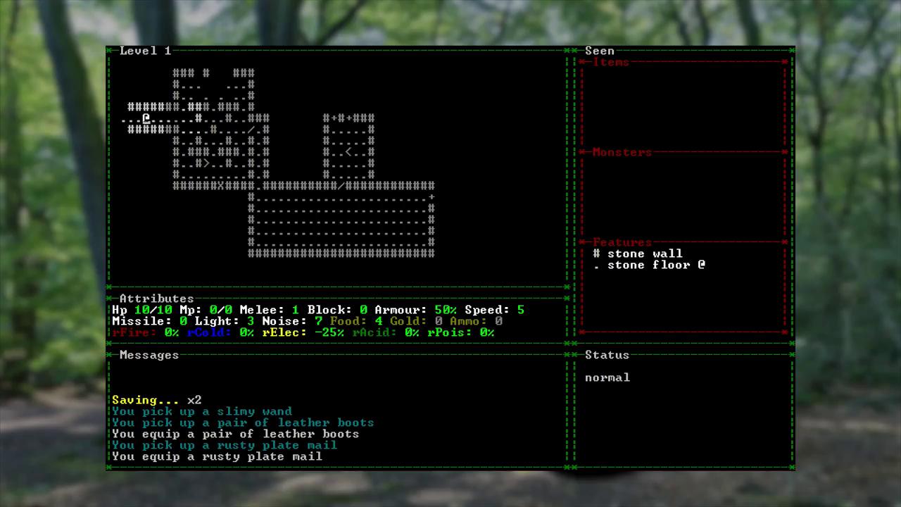
Kill the white worm, then loot the barrels for copper coins, a green potion and silver leaves.
key(Down)
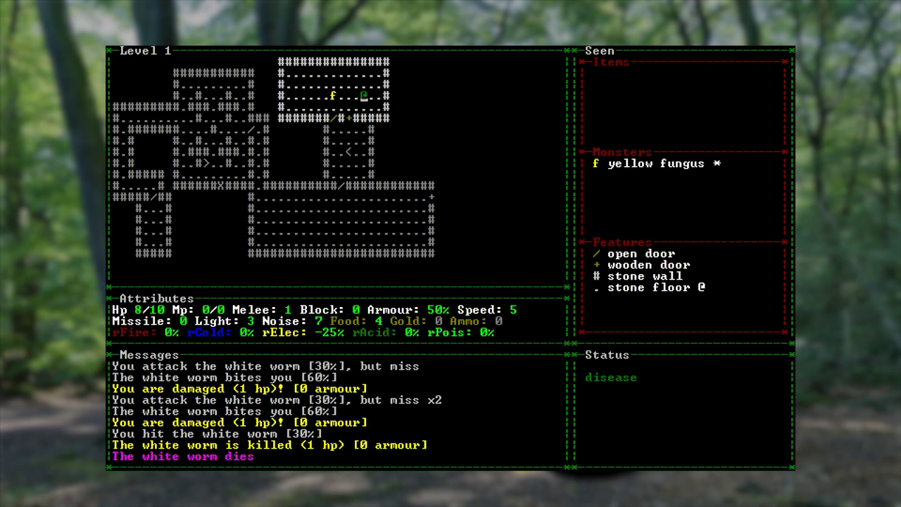
key(down)
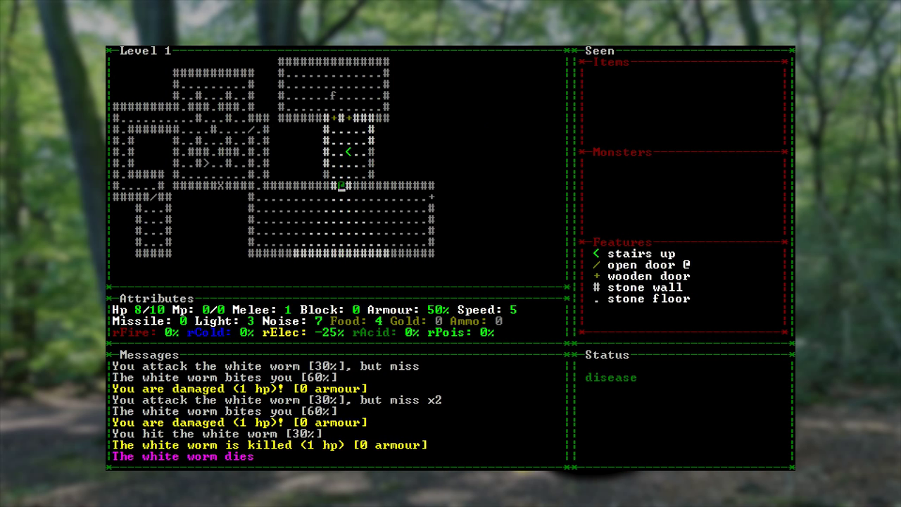
key(Down)
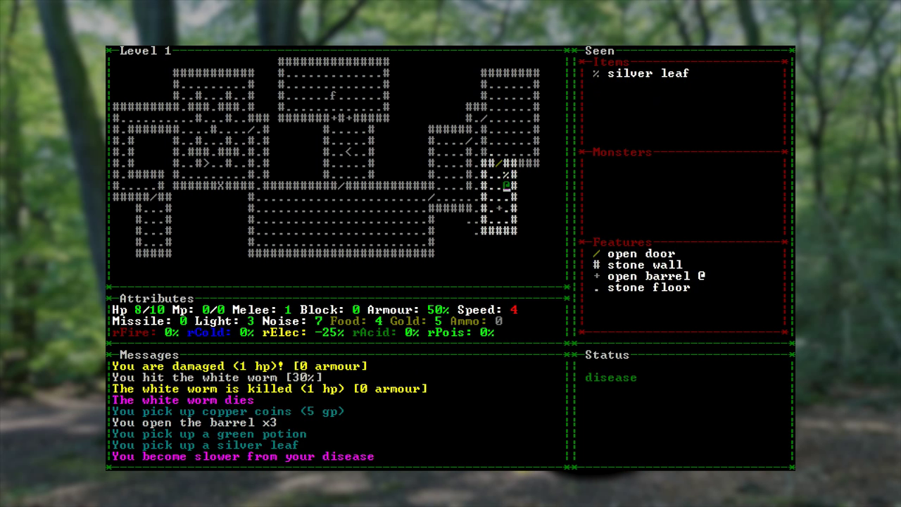
key(Left)
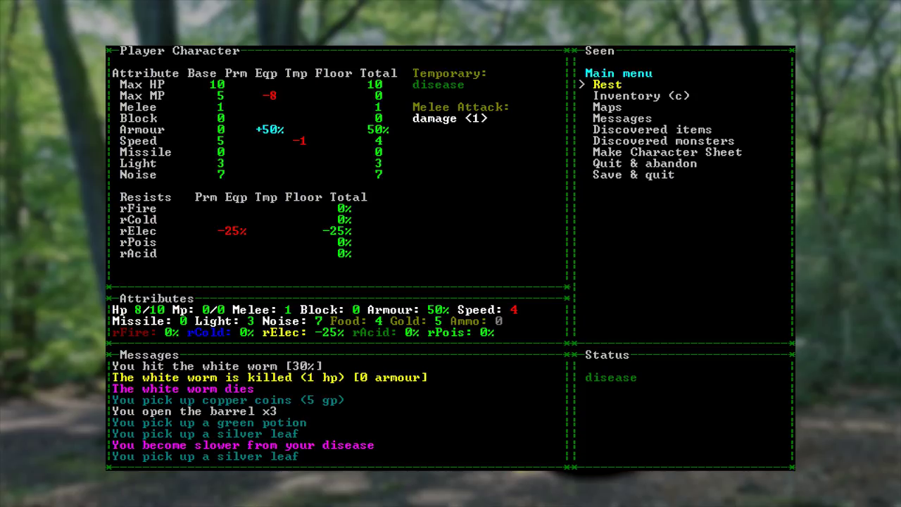
Leave the character sheet, check the two silver leaves in the inventory, and return to the map.
key(Escape)
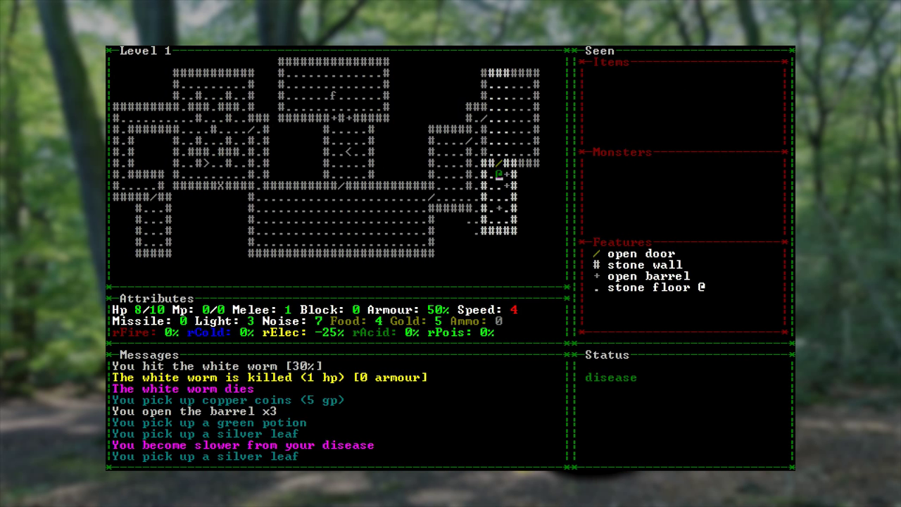
key(i)
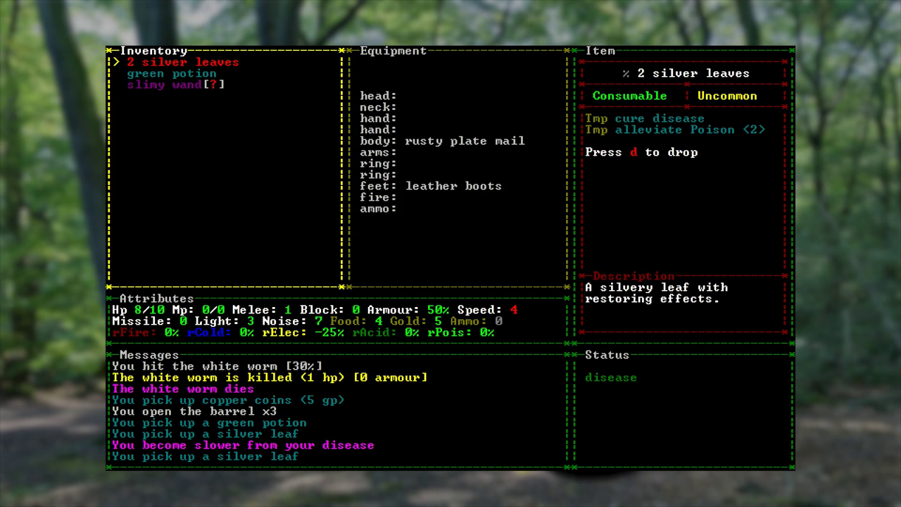
key(Escape)
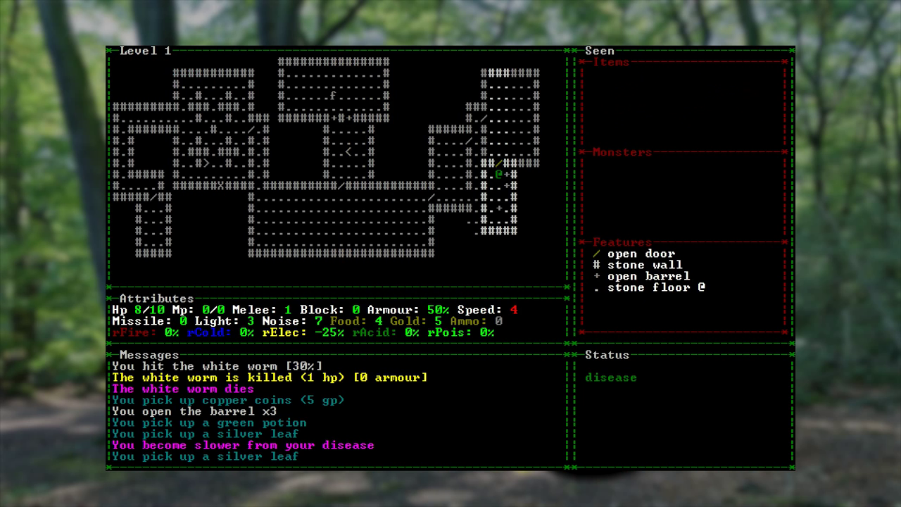
Kill the white worm, turn the valve, then take the > stairs down to Level 2.
key(up)
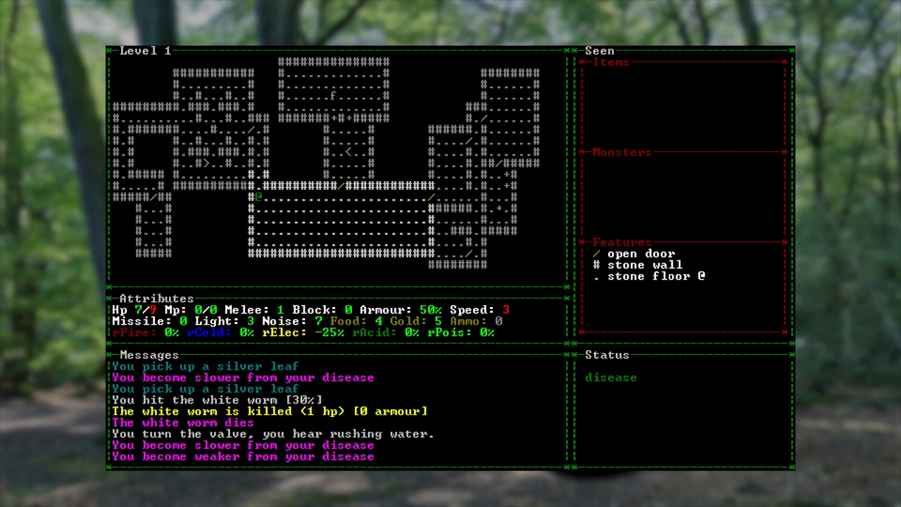
key(up)
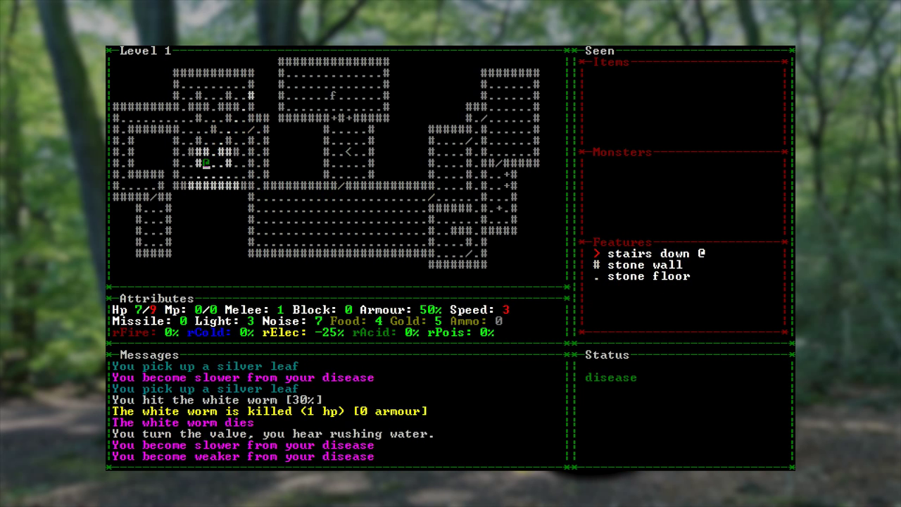
key(>)
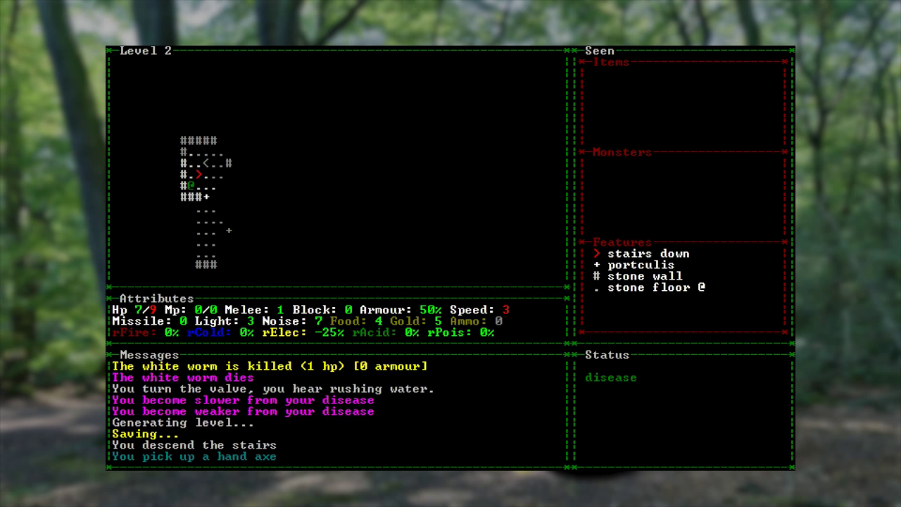
Wield the hand axe and kill the ice worm on Level 2.
key(i)
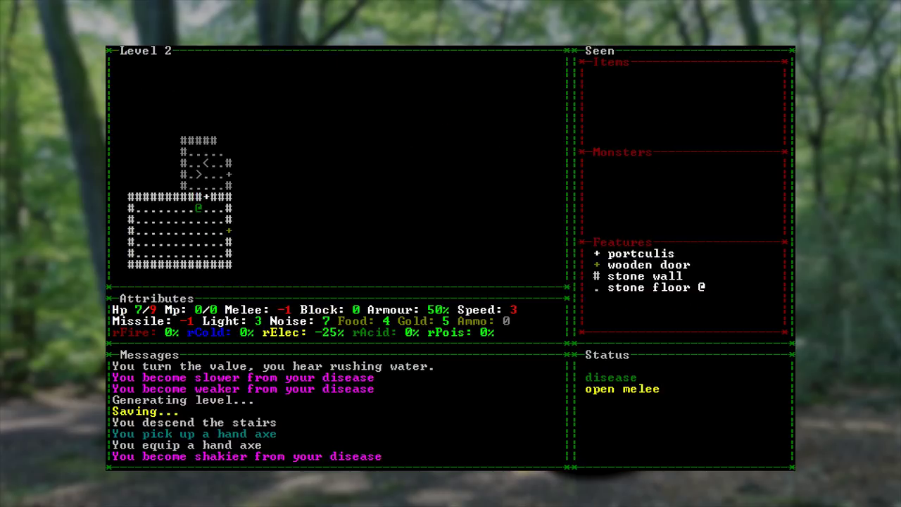
key(Down)
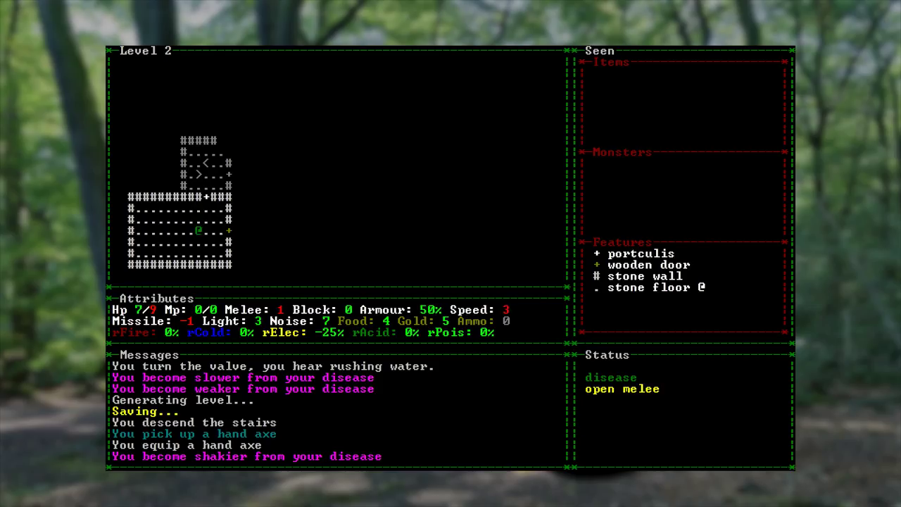
key(Right)
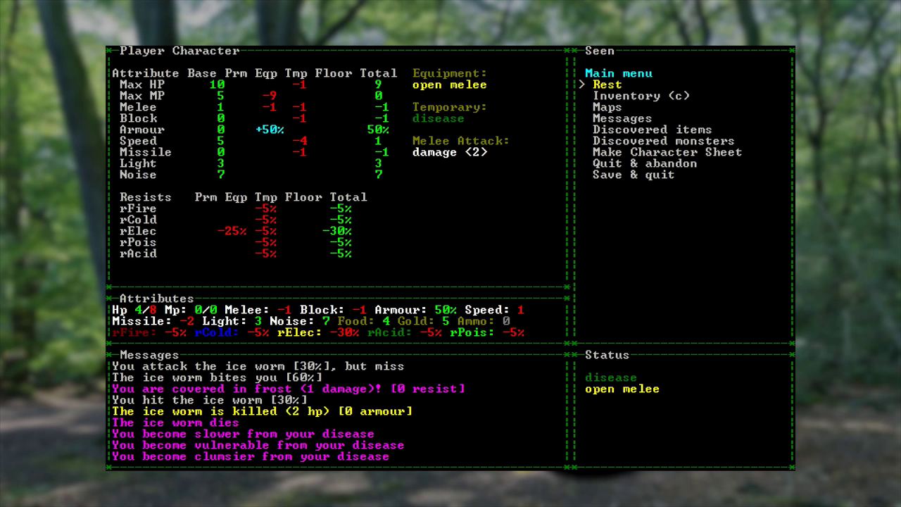
Leave the character sheet and loot the sack, rocks and trash for coins, bread, rocks and a rusty longspear.
click(607, 84)
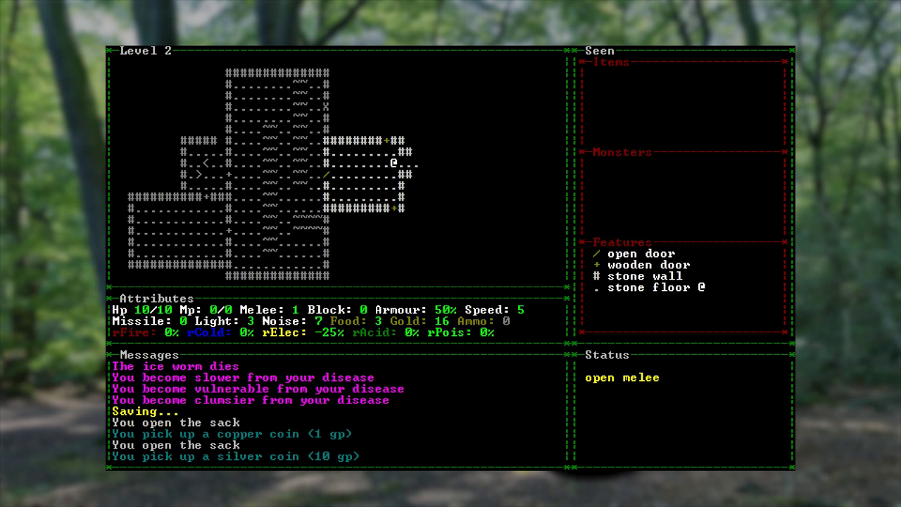
key(up)
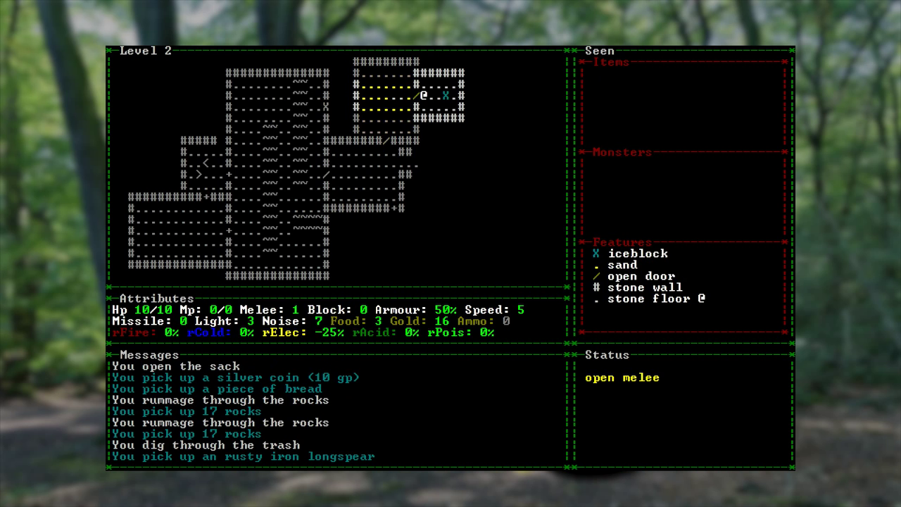
Smash the iceblock, head east and kill the black beetle, eat bread and equip 34 rocks as ammo.
key(Right)
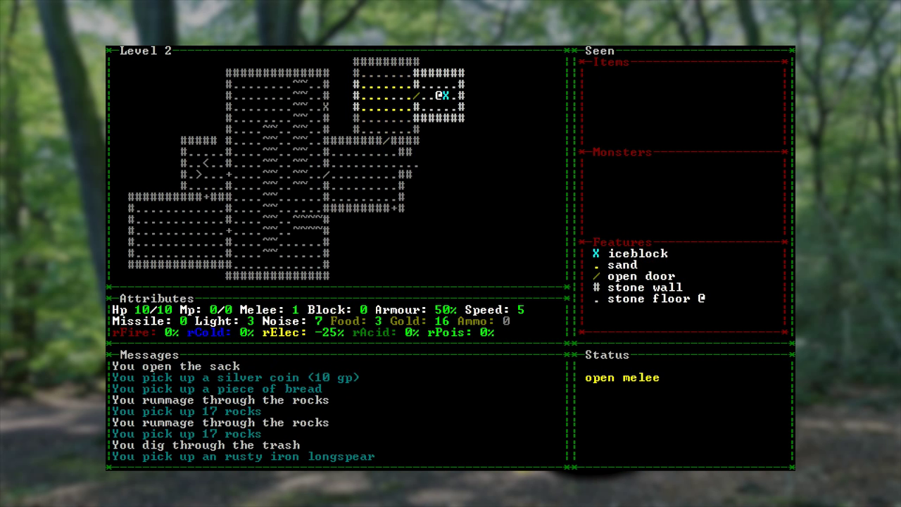
click(445, 95)
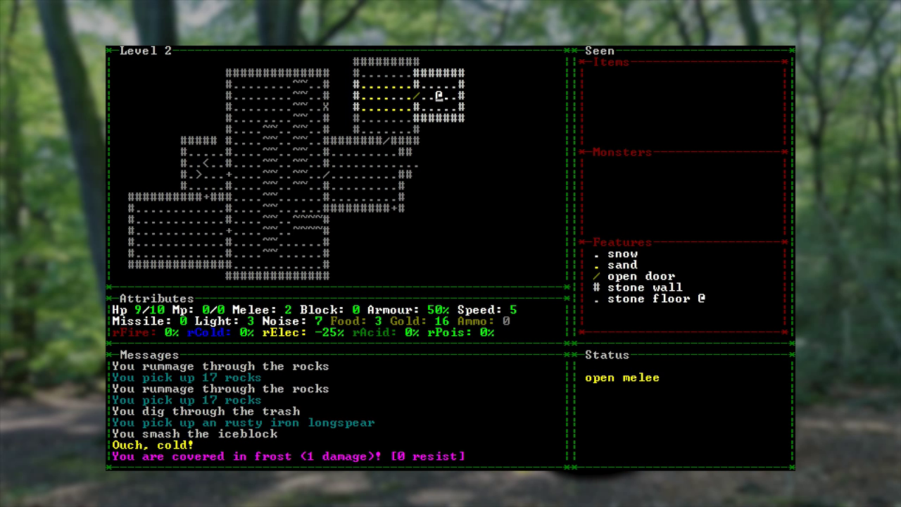
key(Left)
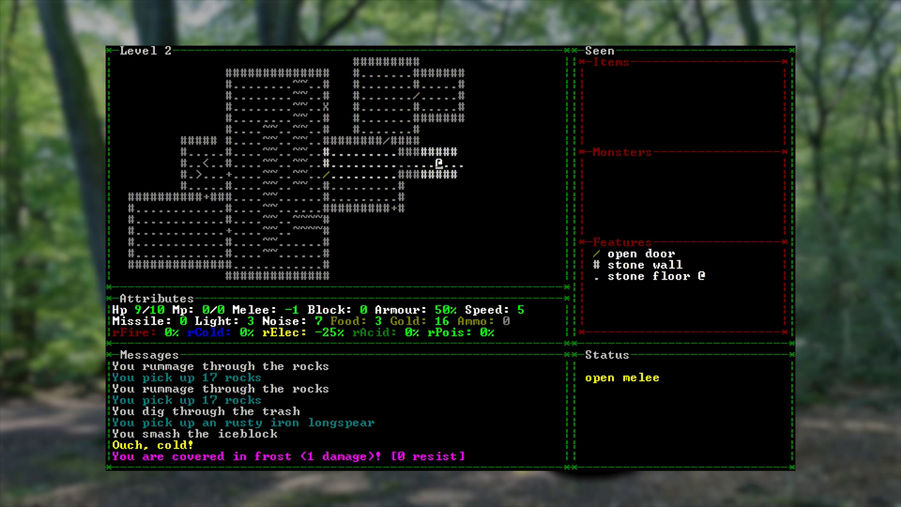
key(Right)
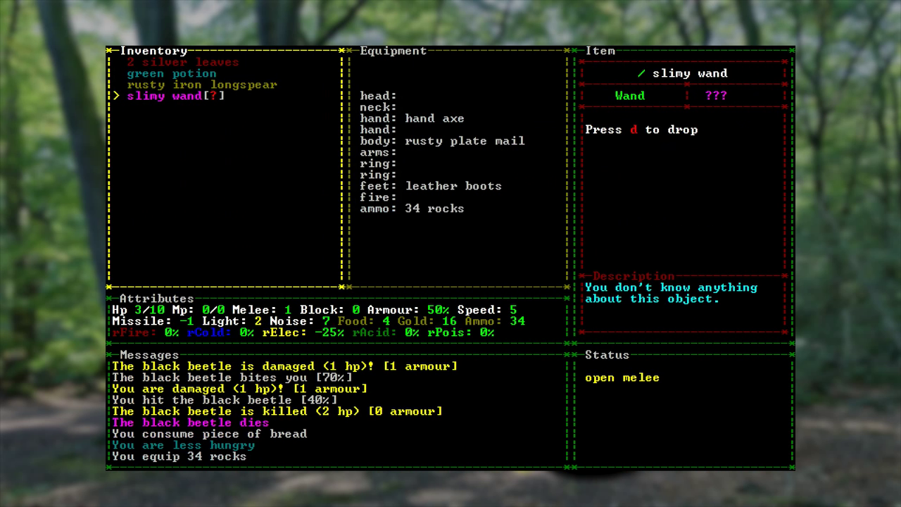
Leave the inventory and open the east room's crates, collecting a bubbling potion.
click(172, 74)
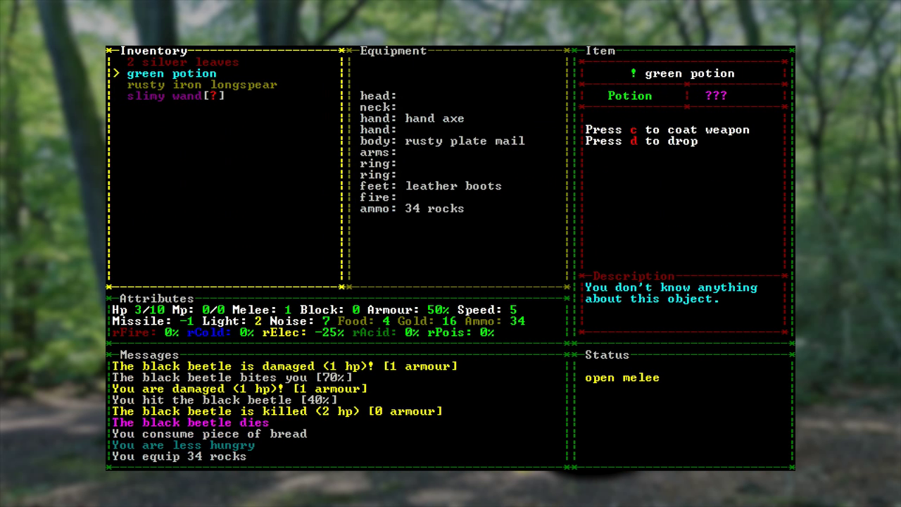
key(Escape)
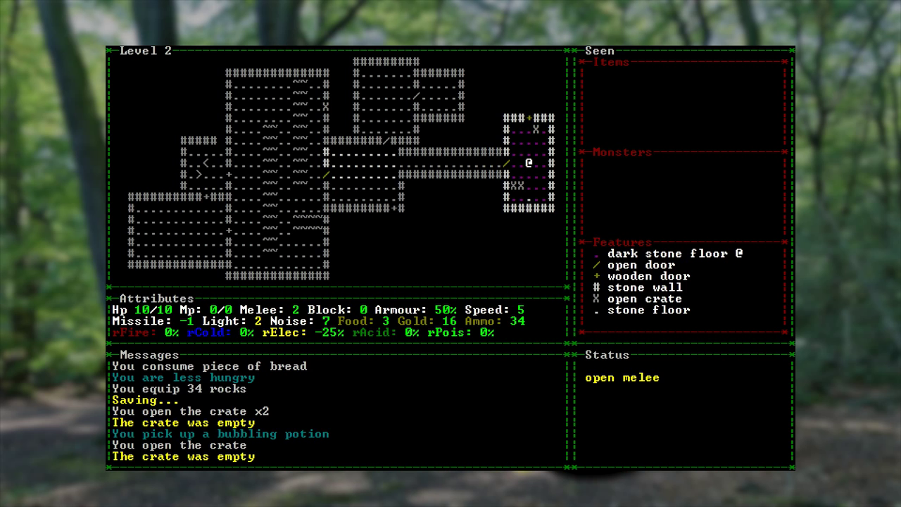
Pick up the piece of meat in the north-west room and walk west onto the staircase.
key(Left)
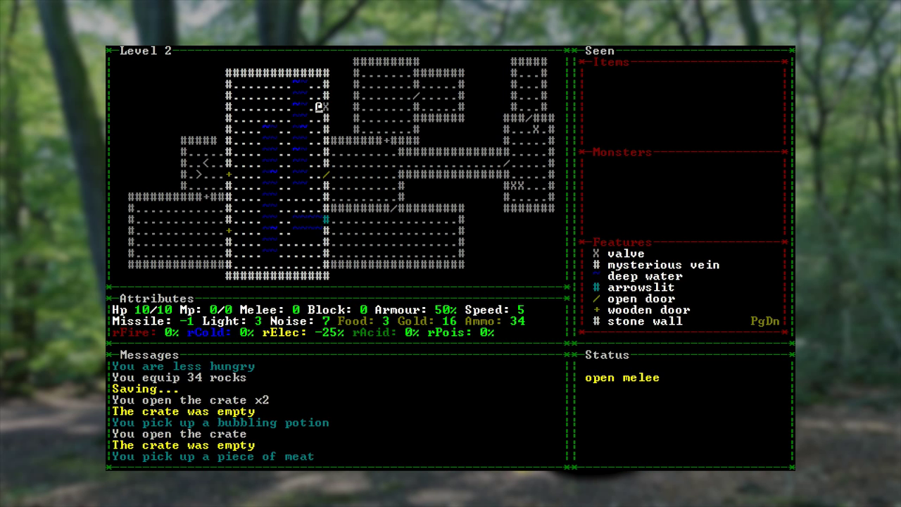
key(Down)
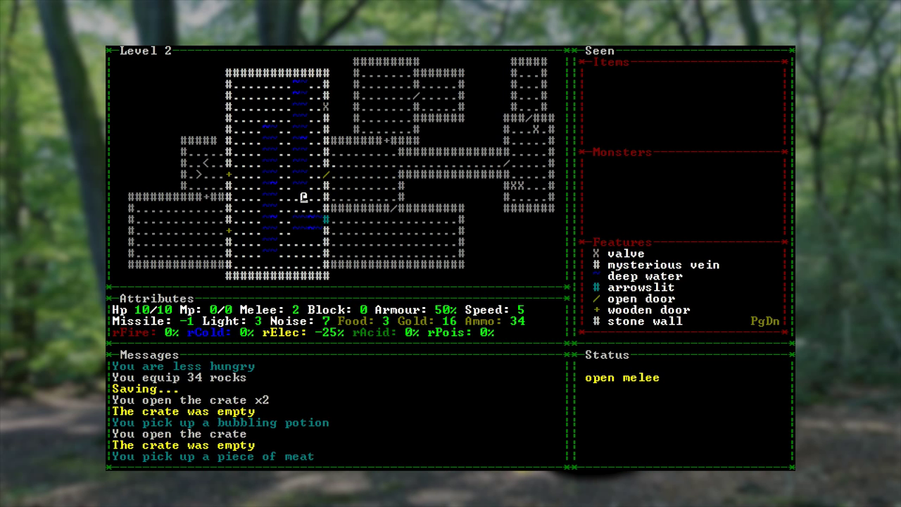
key(up)
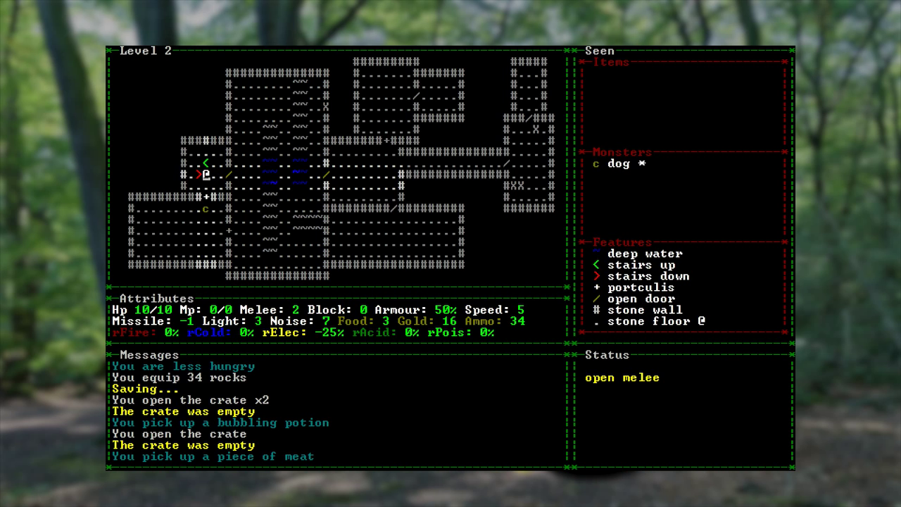
key(up)
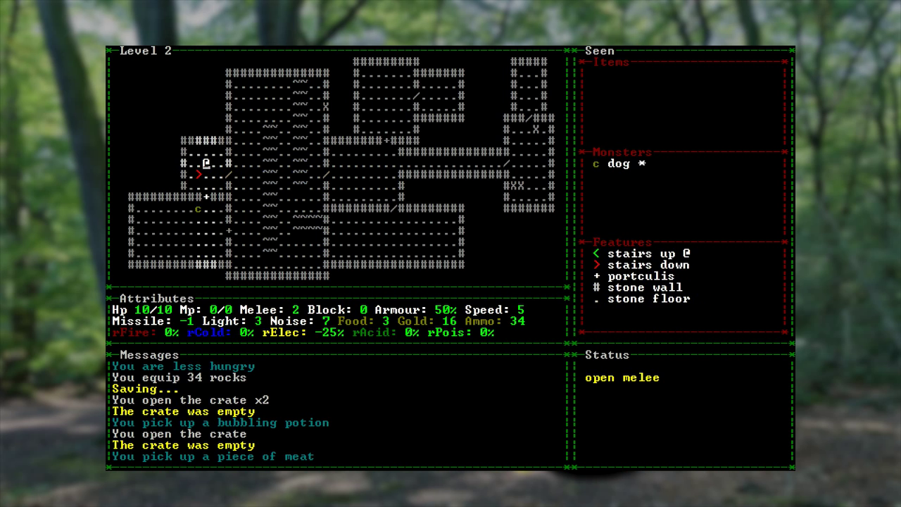
Descend to Level 3, fight the ant, animated hand and beetle, and grab the transparent wand and apple.
key(>)
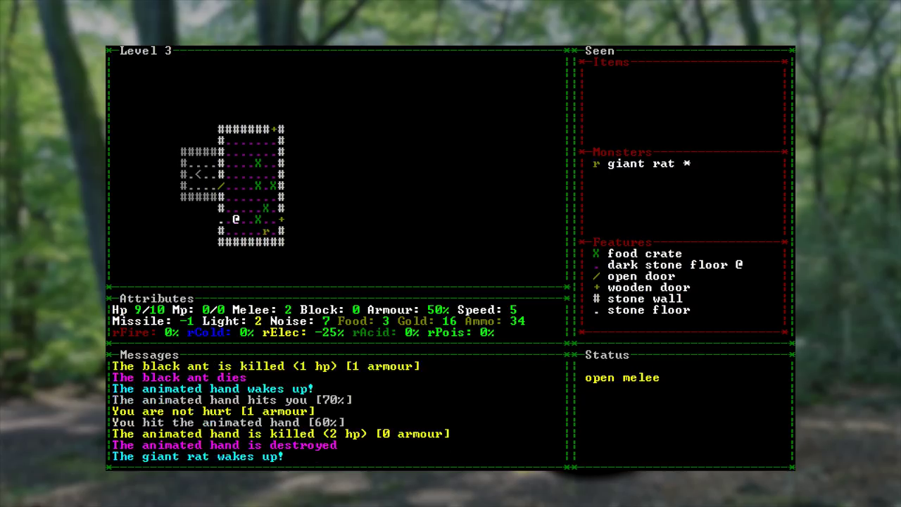
key(up)
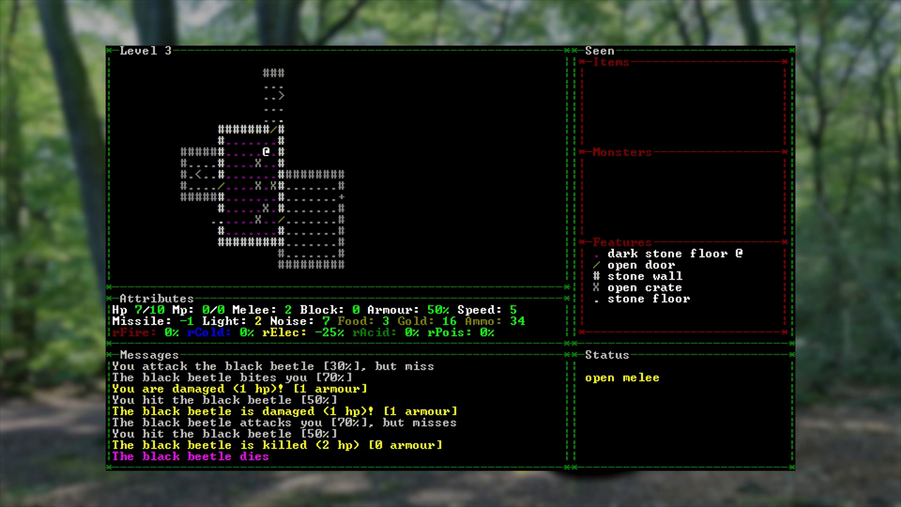
key(up)
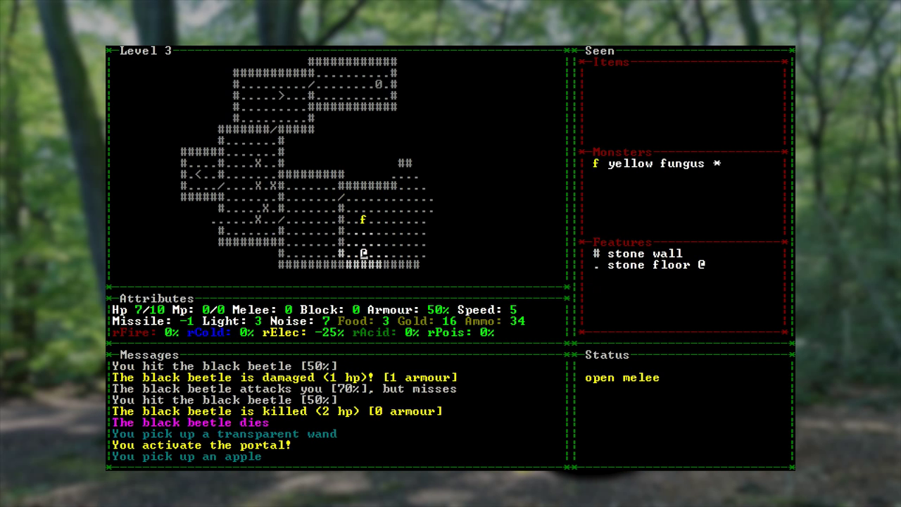
Search the trash and rock piles across Level 3, gaining 12 rocks and a knit cap.
key(Right)
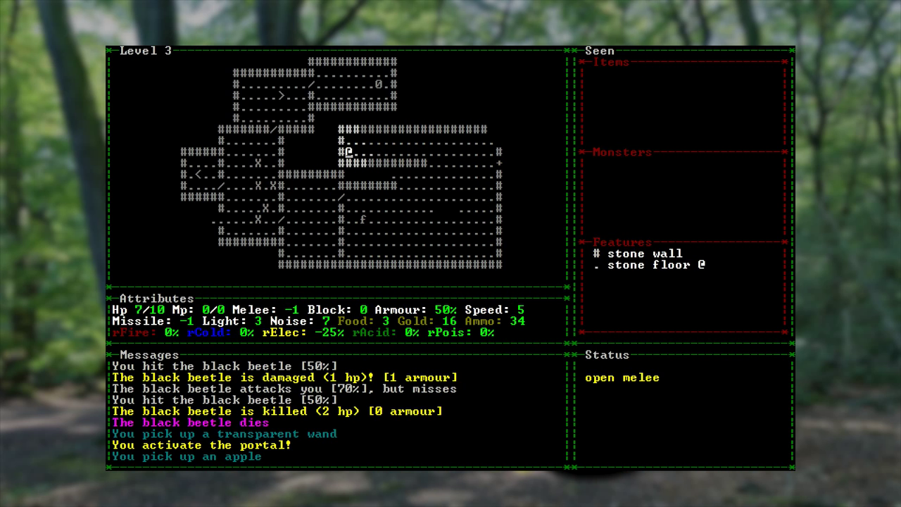
key(Right)
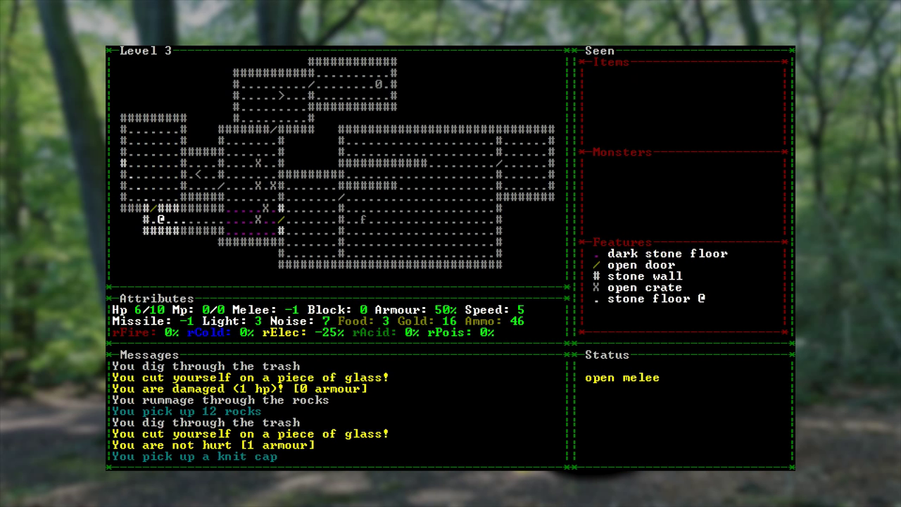
key(Right)
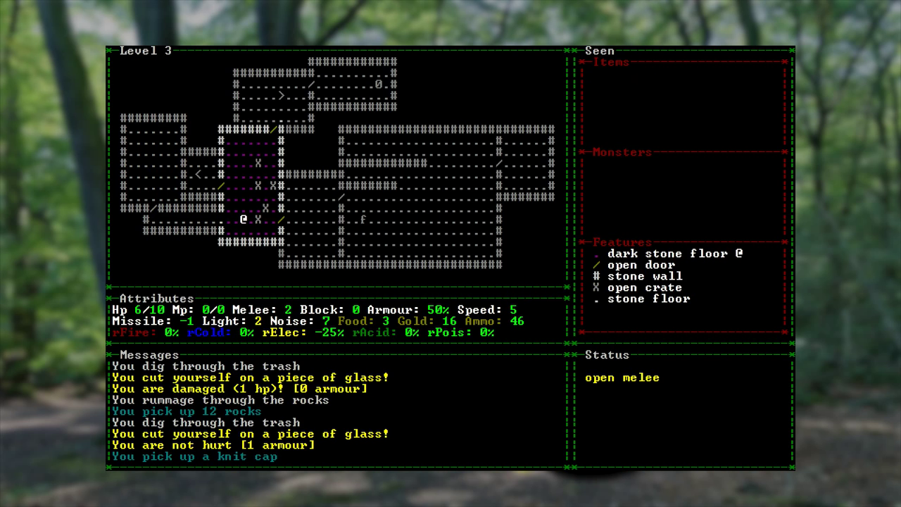
key(up)
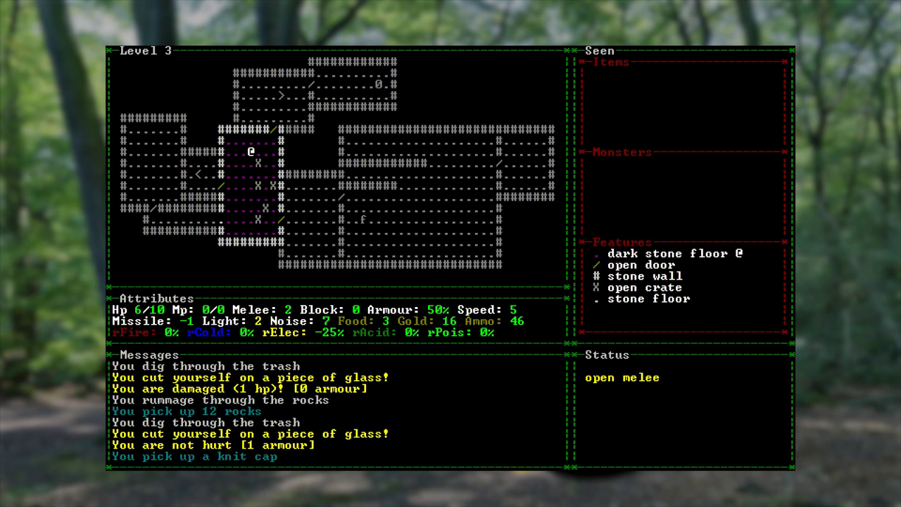
Equip the knit cap from the inventory and climb the stairs back to Level 2.
key(i)
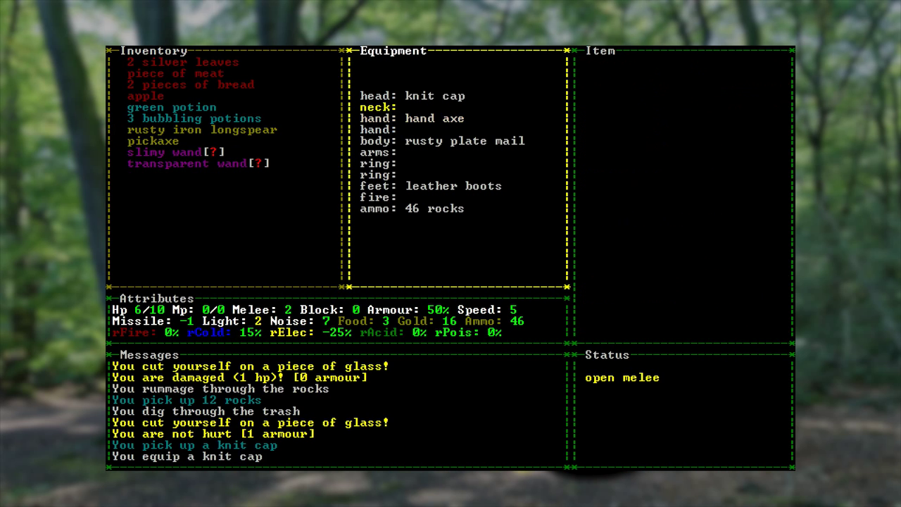
click(412, 96)
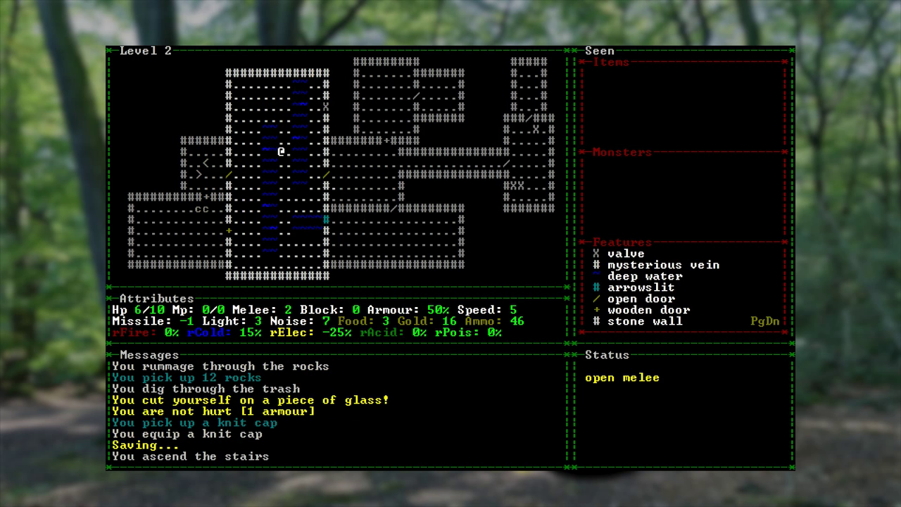
Walk away from the arrival staircase into Level 2.
key(down)
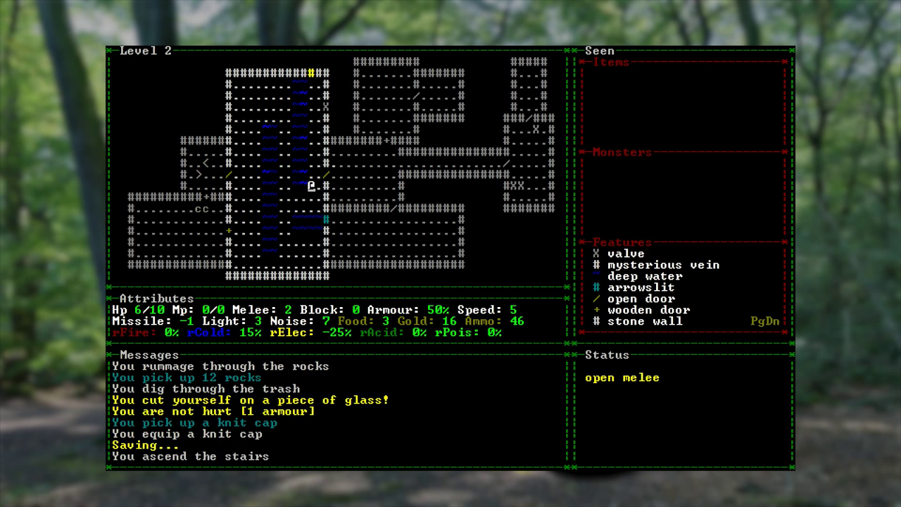
key(up)
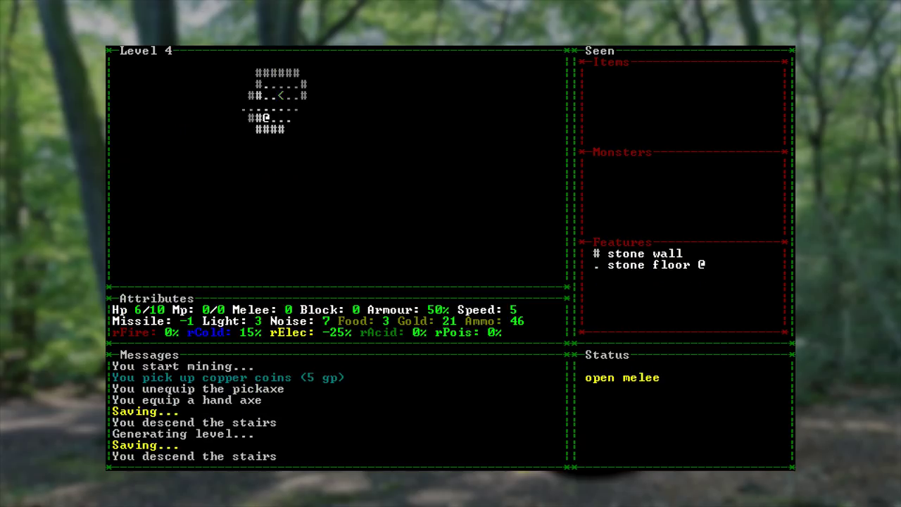
Kill the black beetle on Level 4, rest to 10/10 health, then head west toward the giant rat.
key(Right)
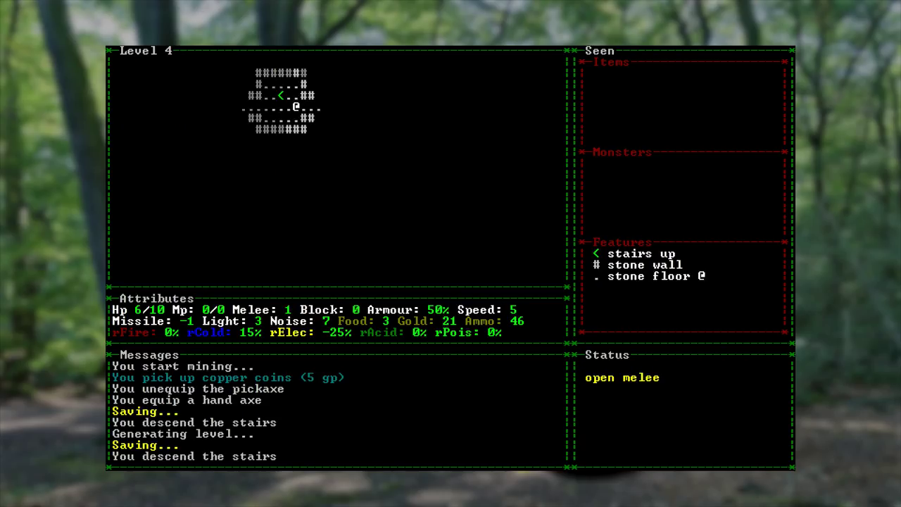
key(Left)
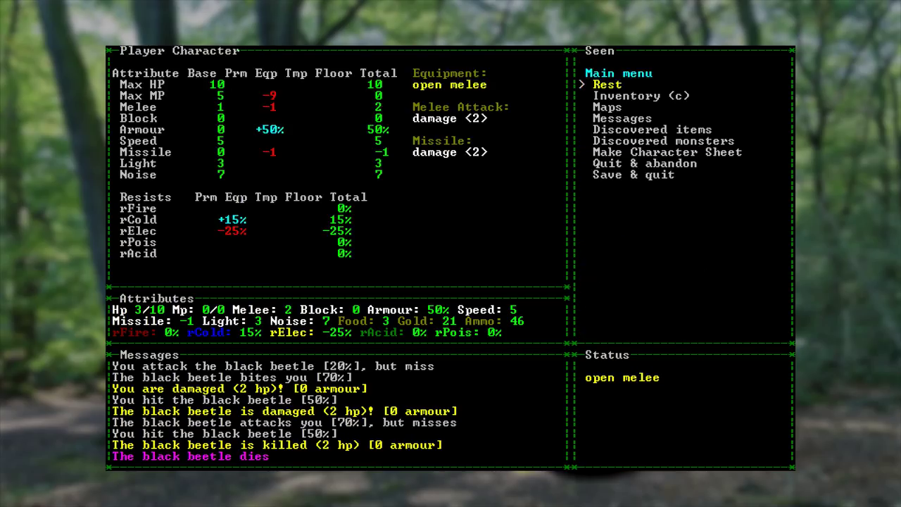
click(607, 84)
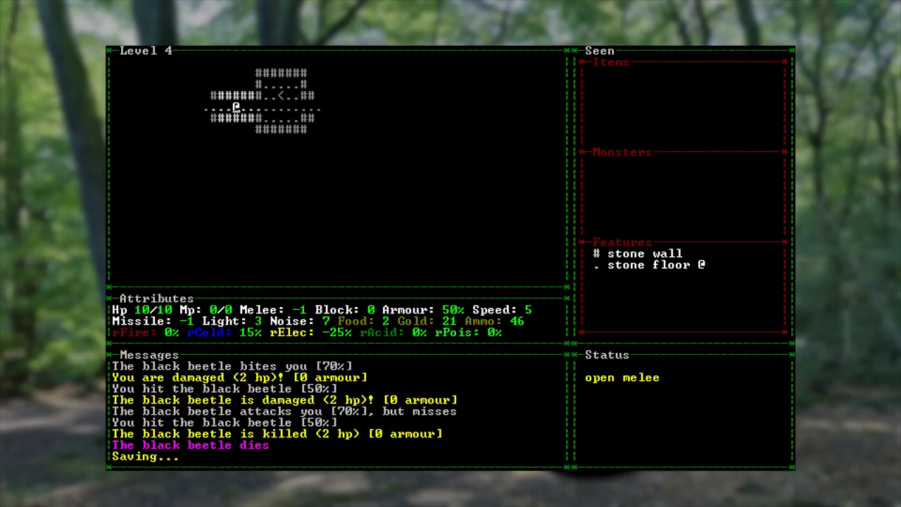
key(Left)
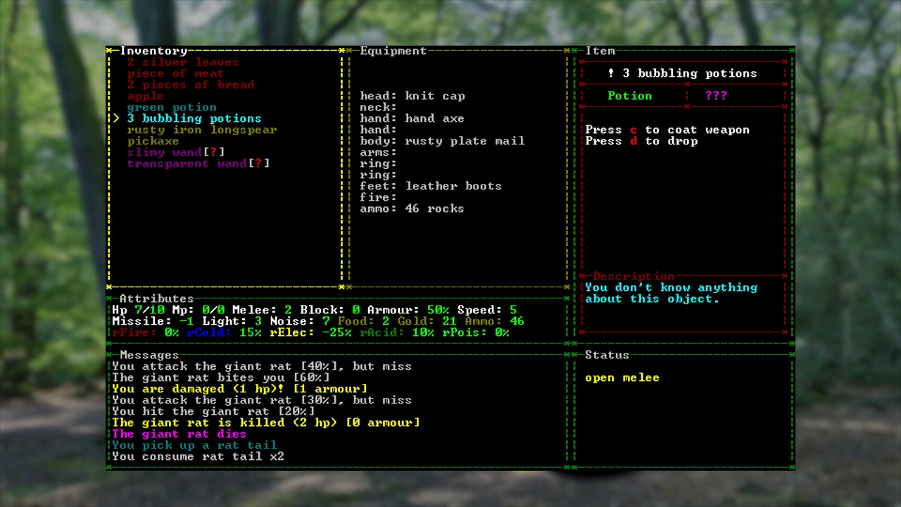
Coat the hand axe with the bottle of milk and head west to the unexplored room.
key(c)
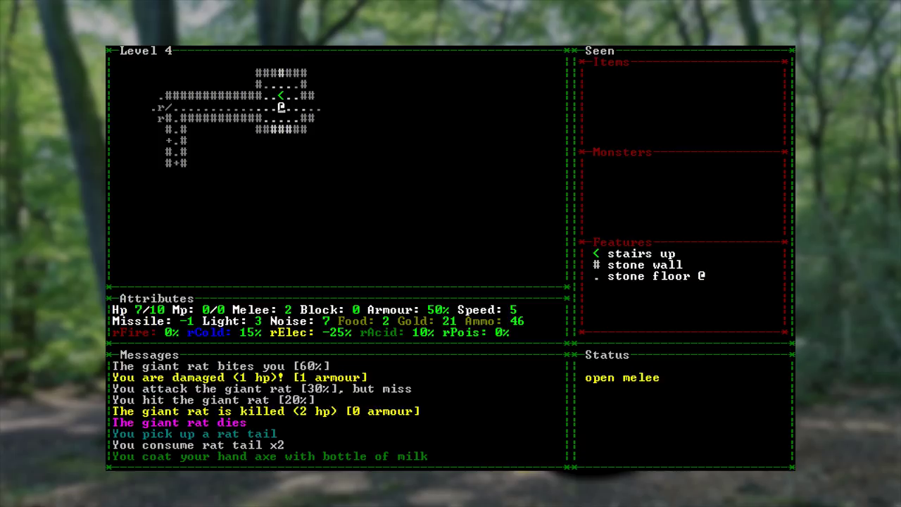
key(left)
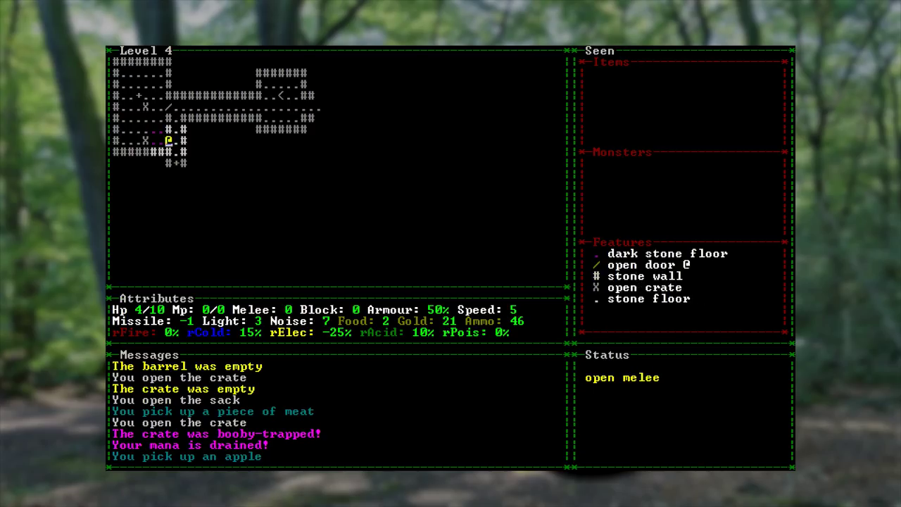
Drink a bottle of milk from the inventory and review the remaining carried items.
key(i)
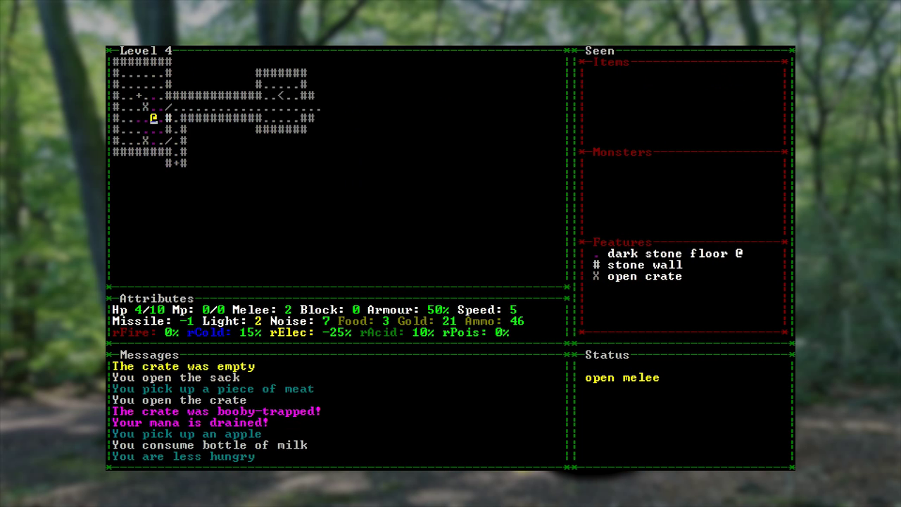
key(i)
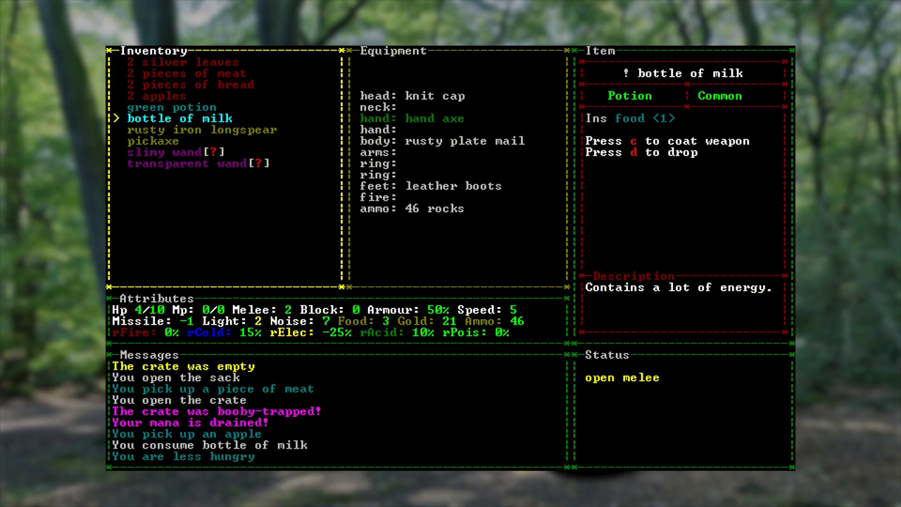
Rest to full health, drink another bottle of milk and eat the bread to end hunger.
key(Escape)
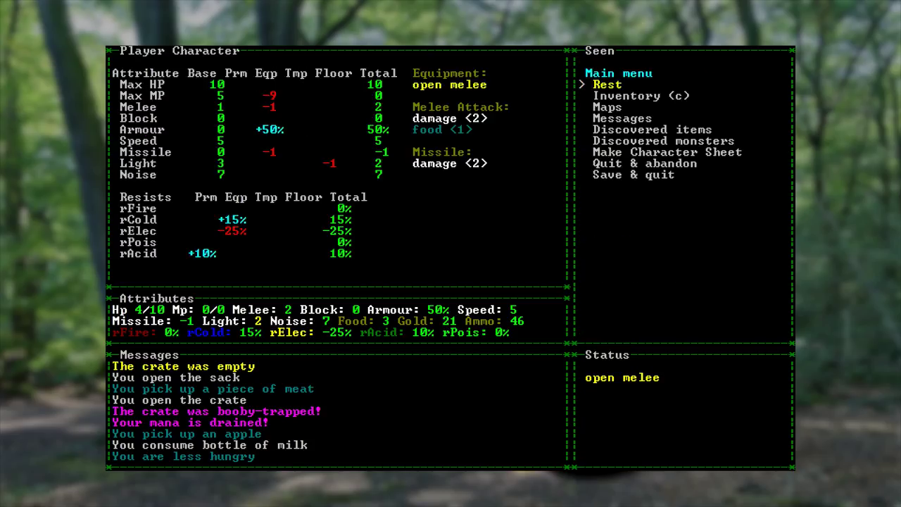
click(607, 84)
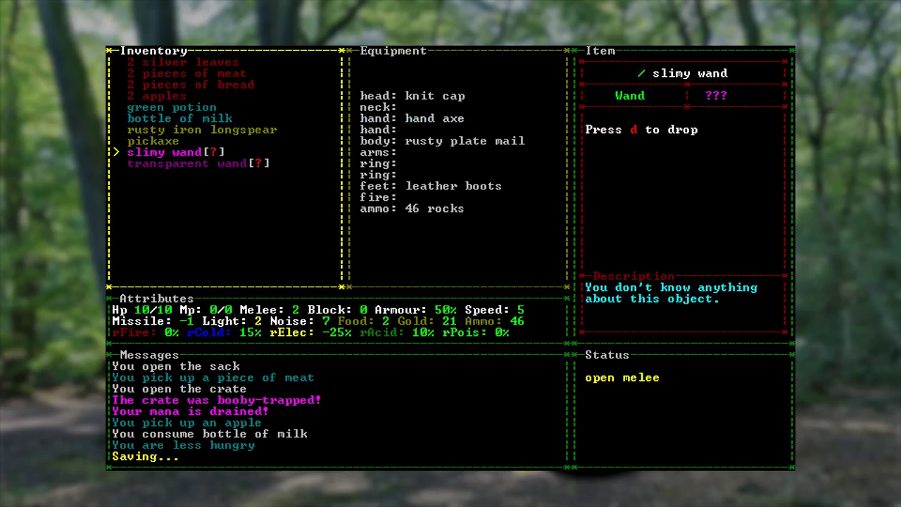
click(180, 118)
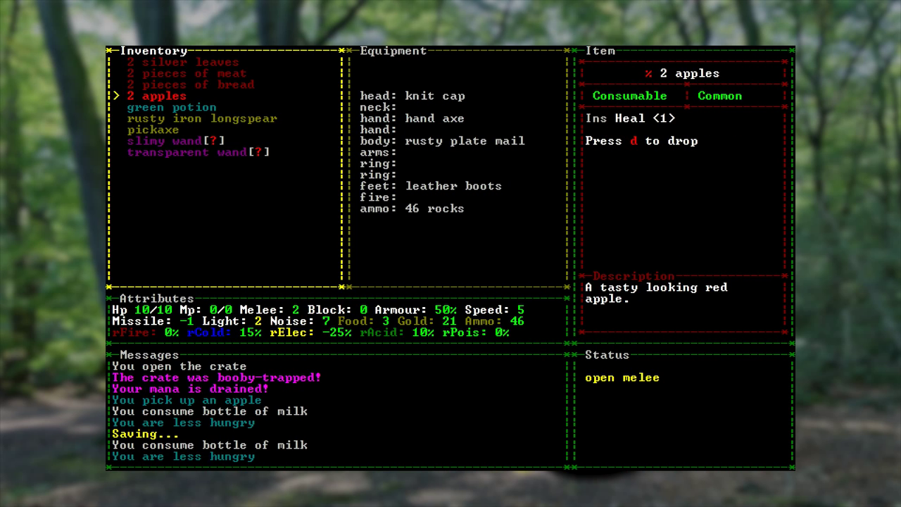
click(190, 84)
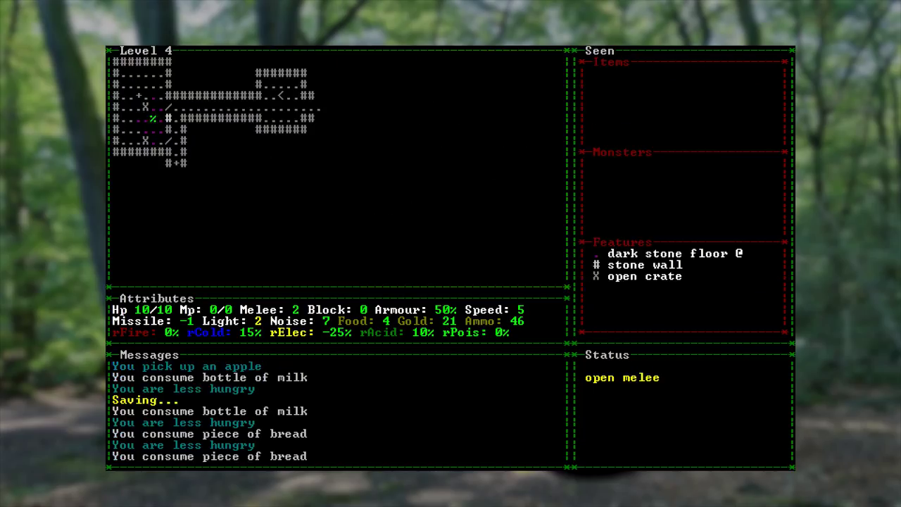
key(i)
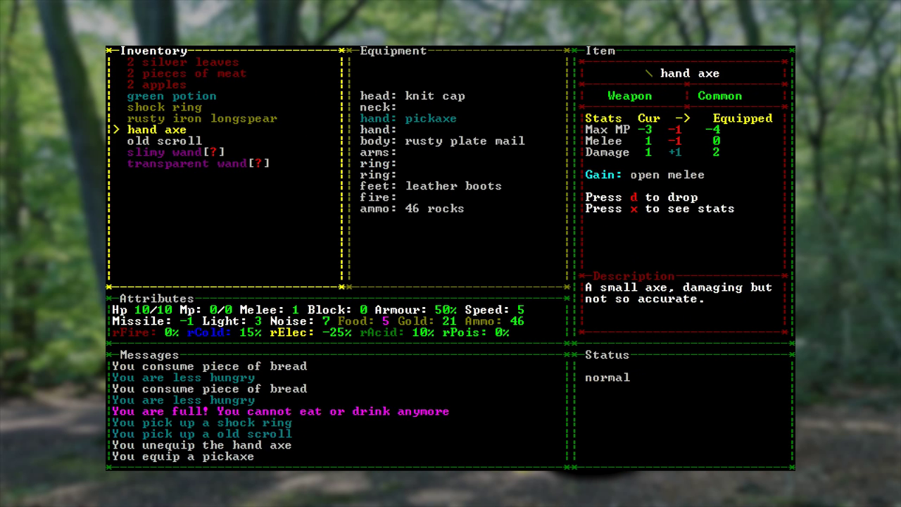
Mine through the wall with the pickaxe to reach the 500 gp sapphire room.
key(escape)
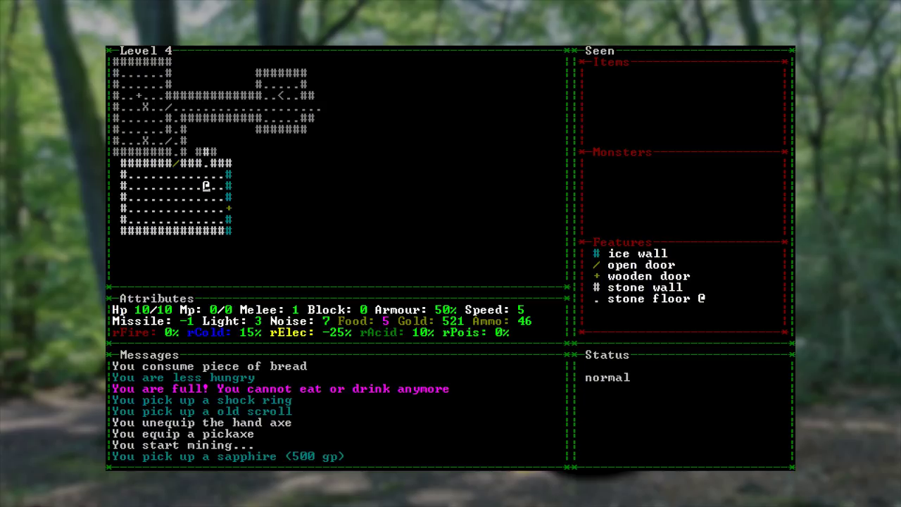
key(Right)
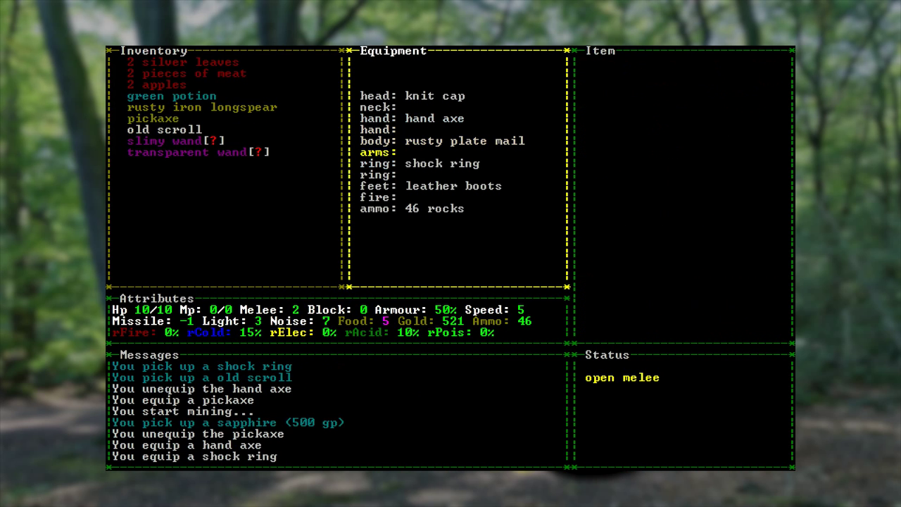
Coat the hand axe with the unidentified green mana potion while the frost beetle attacks.
click(442, 163)
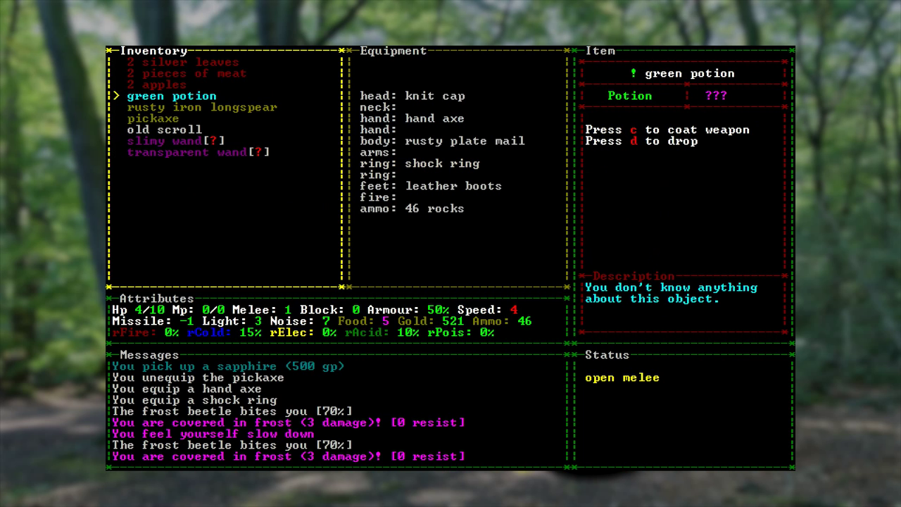
key(c)
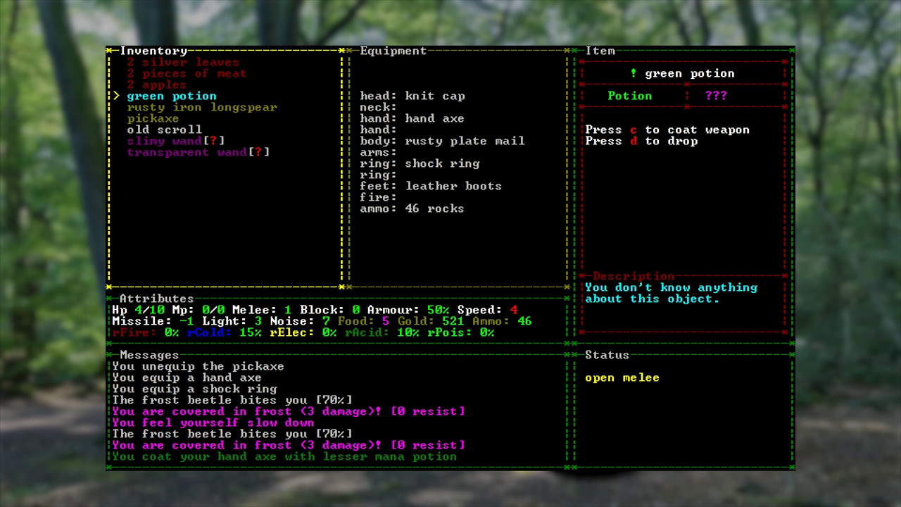
Read the old scroll of resistance, then browse the 2 apples and 2 pieces of meat.
click(203, 107)
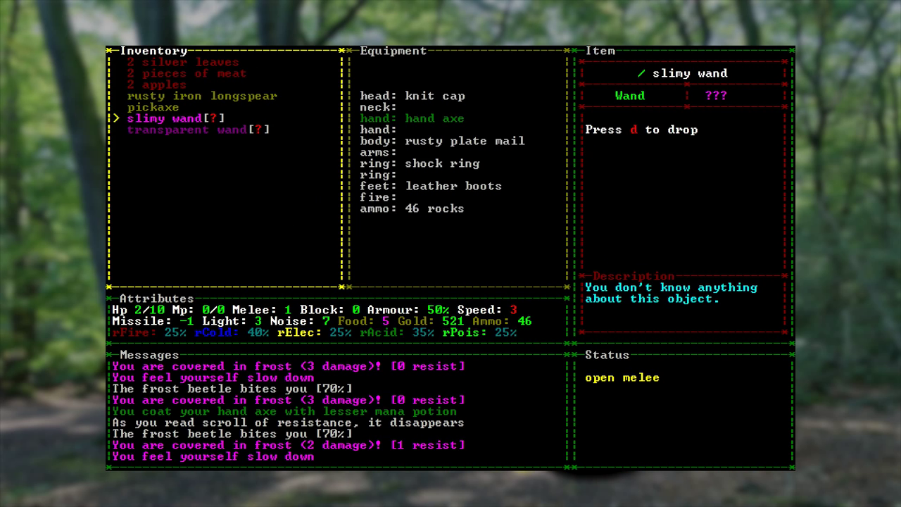
click(161, 85)
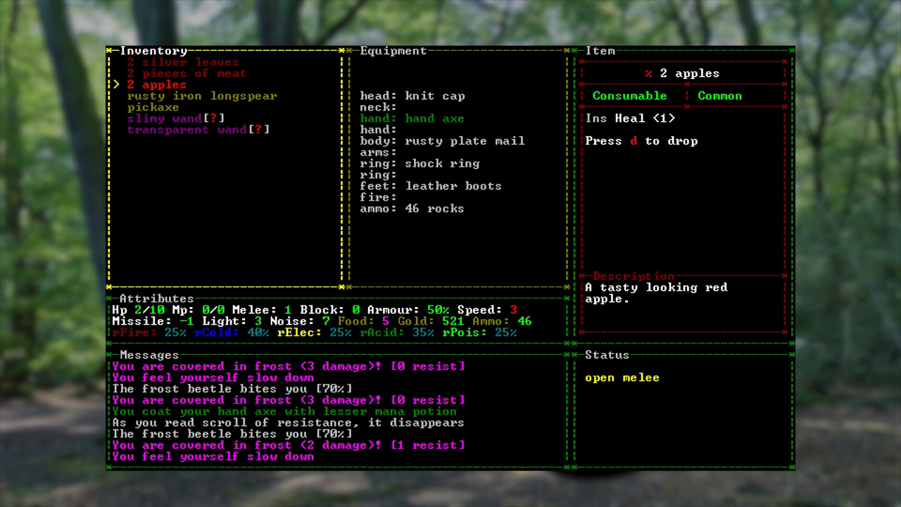
key(up)
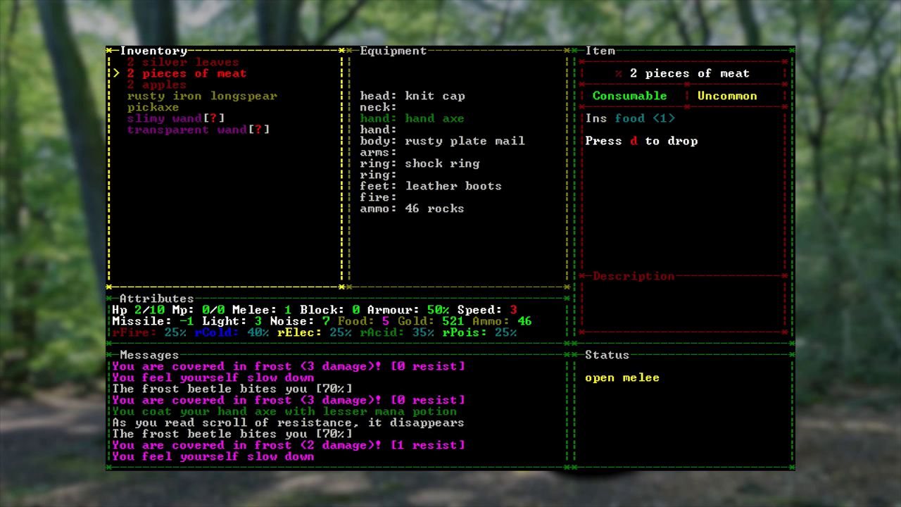